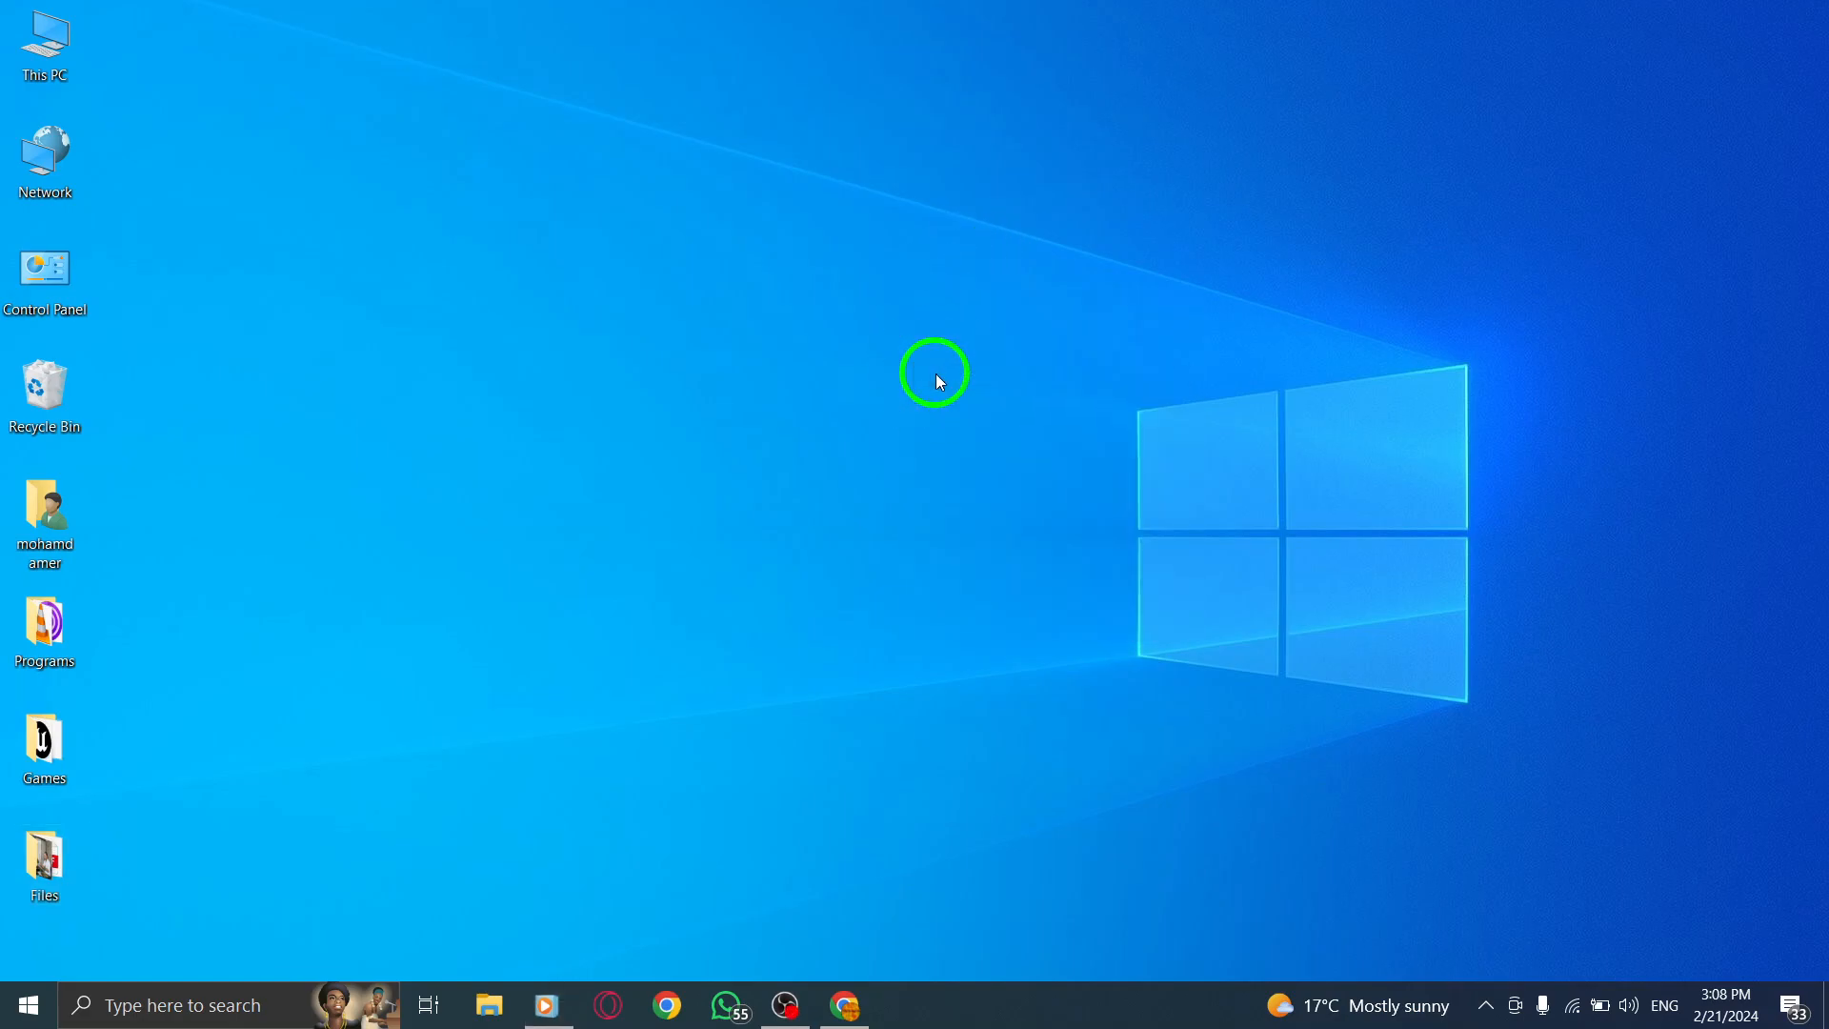
Step: Bring up the Gmail inbox in Chrome from the Windows desktop
{"action": "left_click", "coordinate": [844, 1004]}
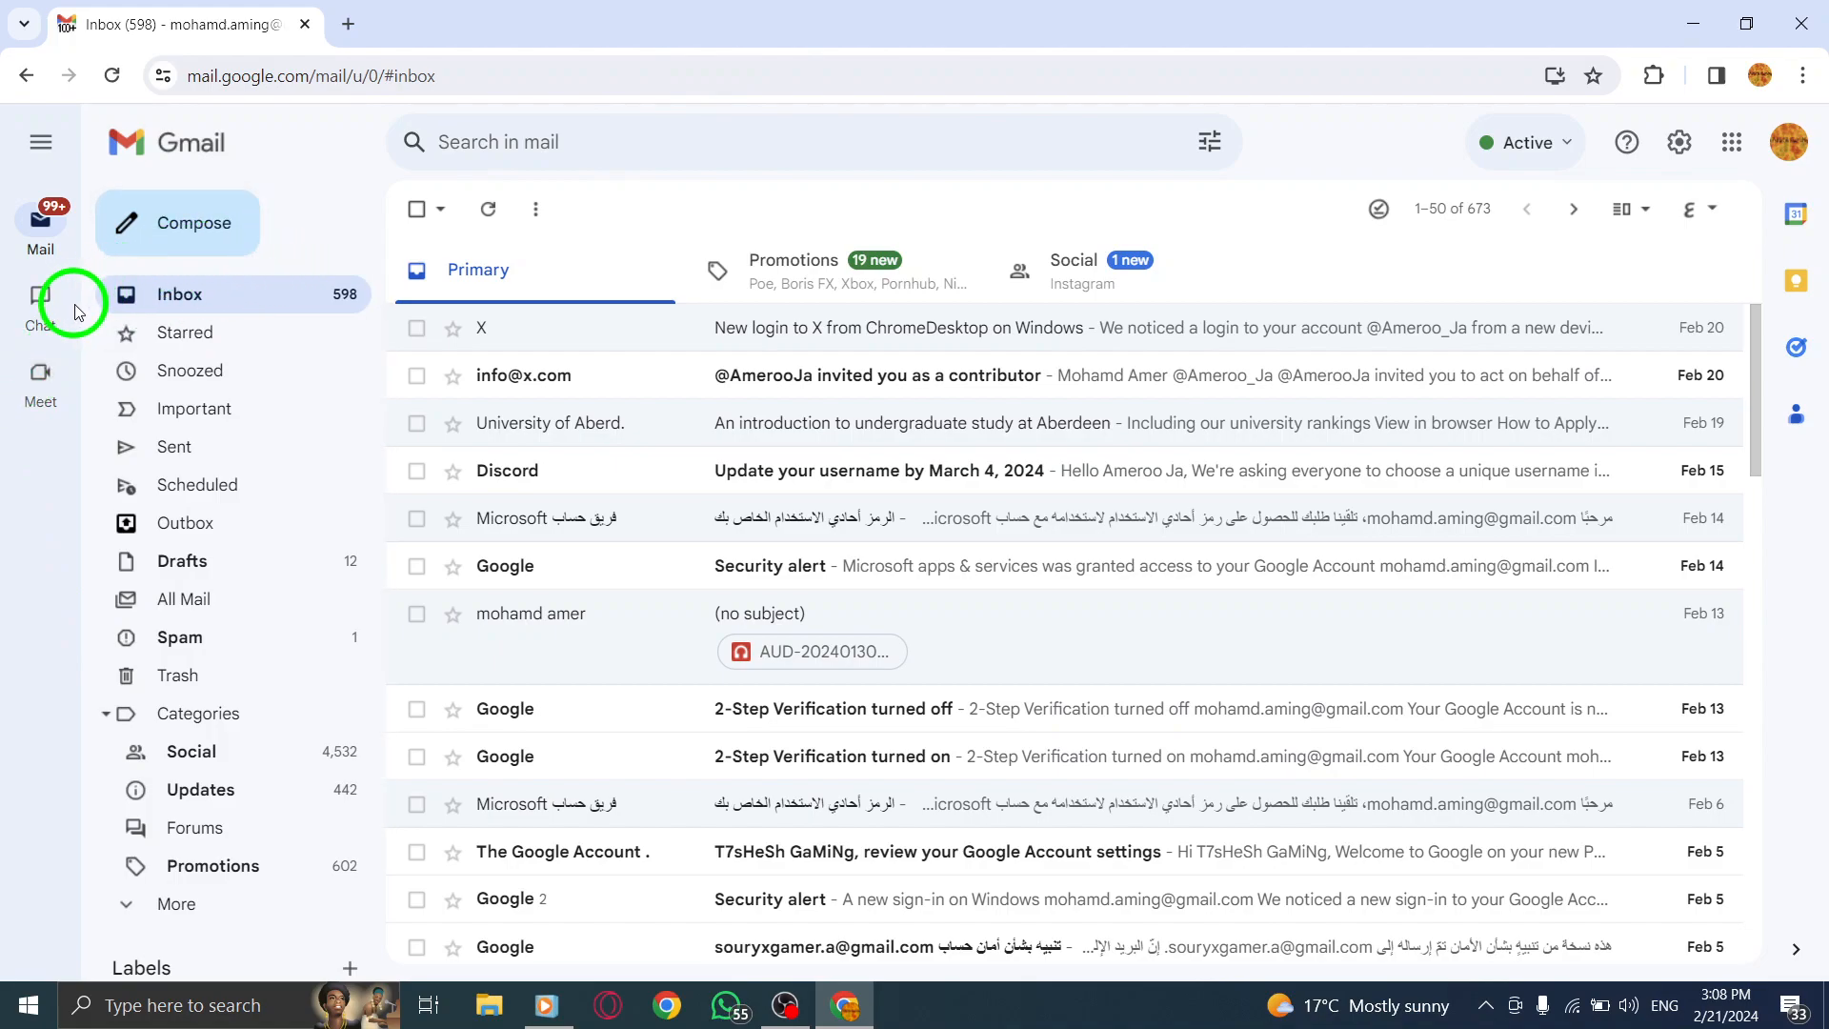
Step: Start a new message and choose 'Offer times you're free' from Set up a time to meet
{"action": "left_click", "coordinate": [177, 223]}
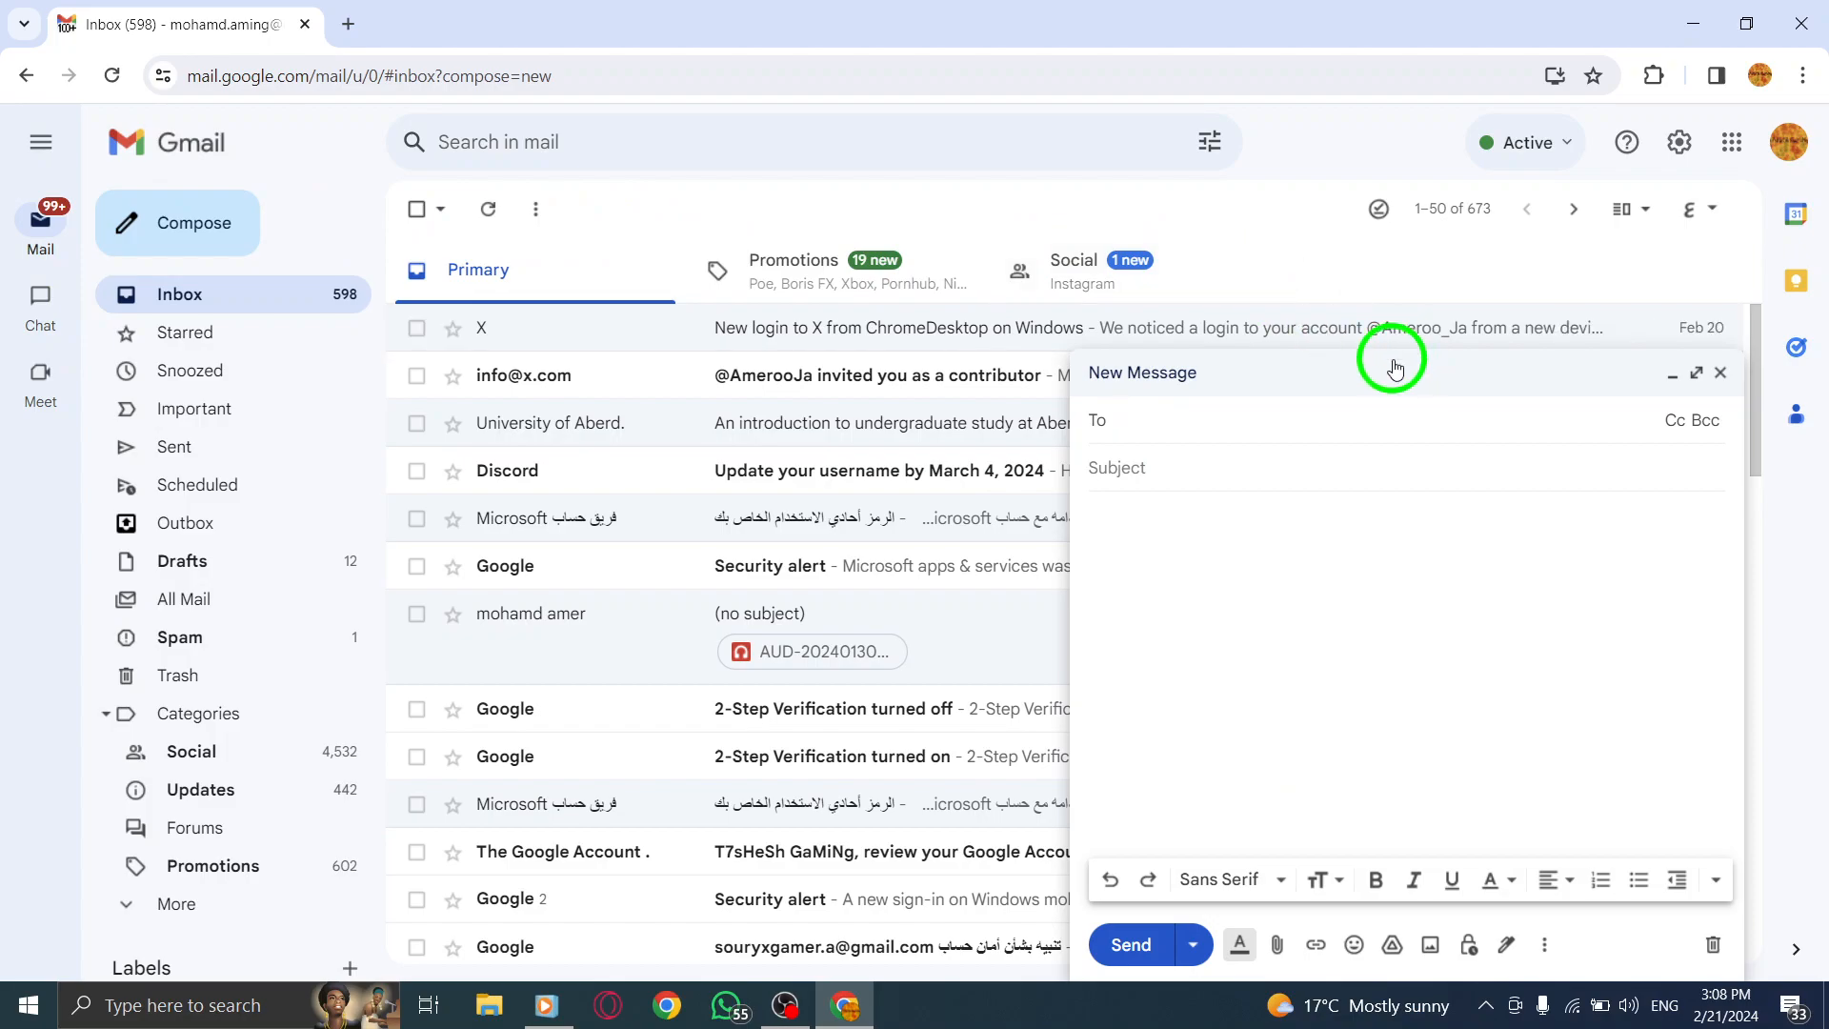
{"action": "left_click", "coordinate": [1545, 945]}
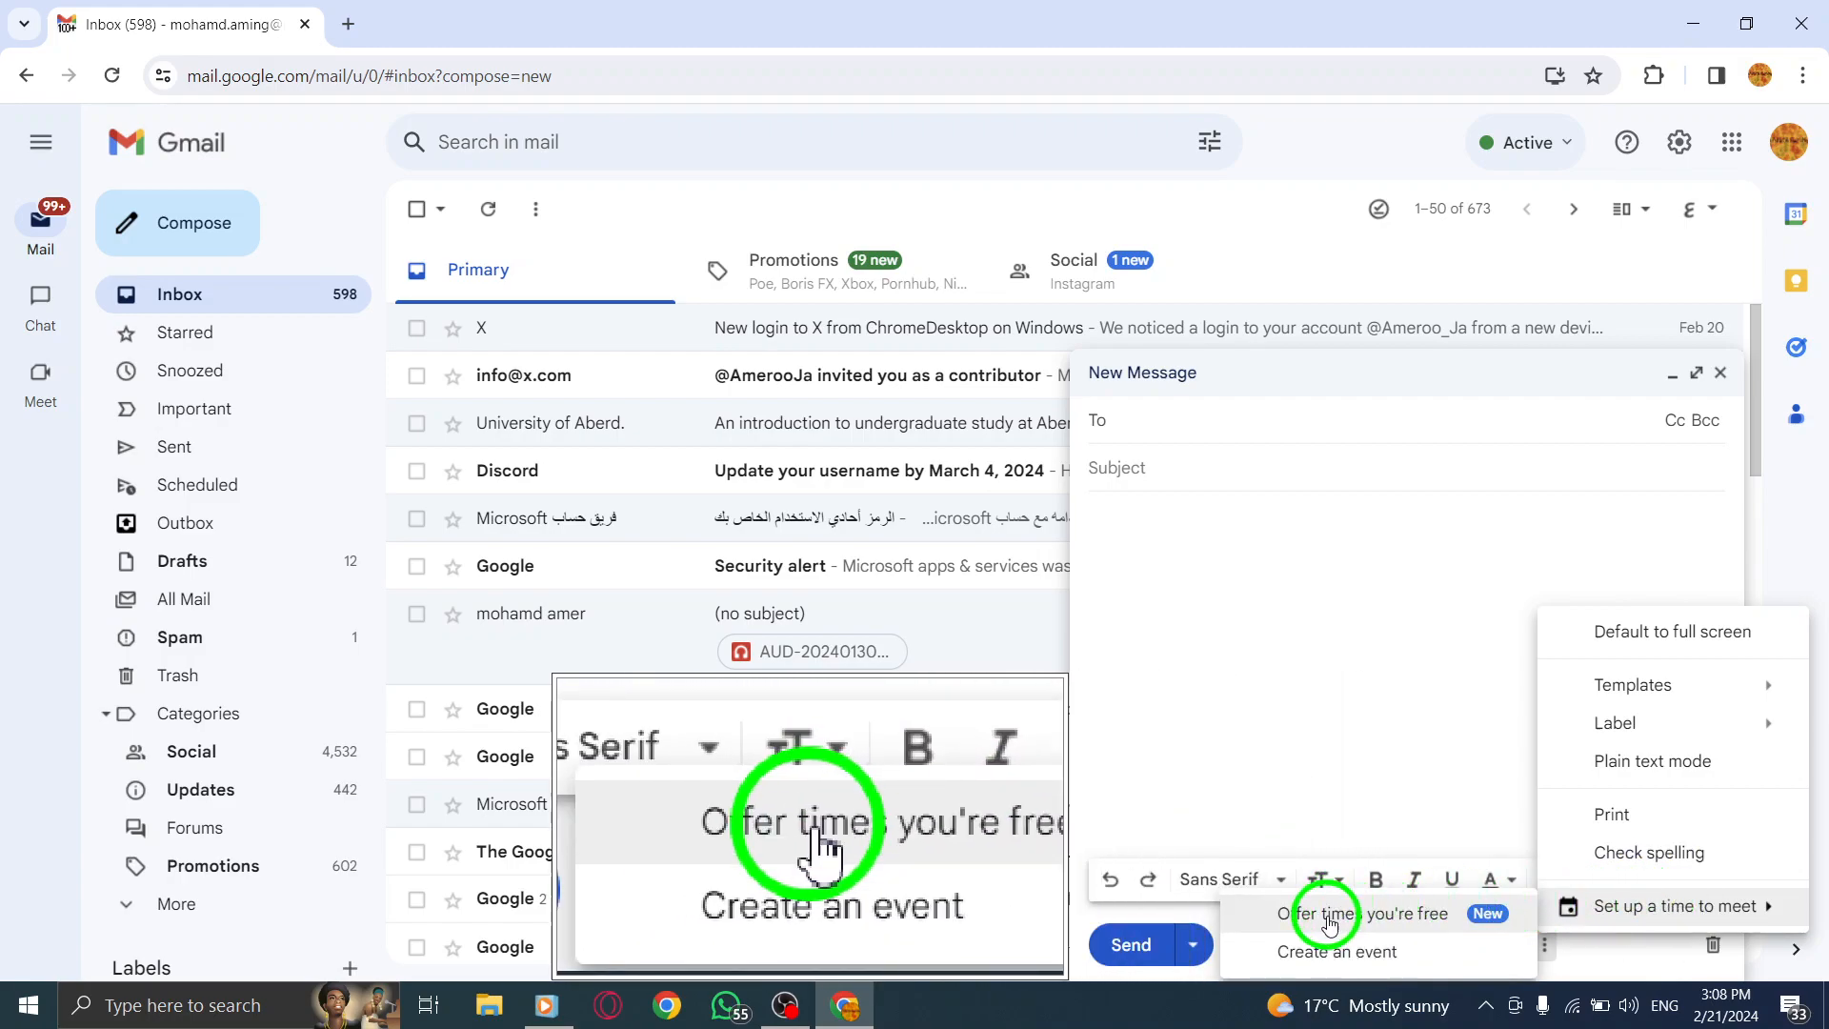
{"action": "left_click", "coordinate": [1383, 912]}
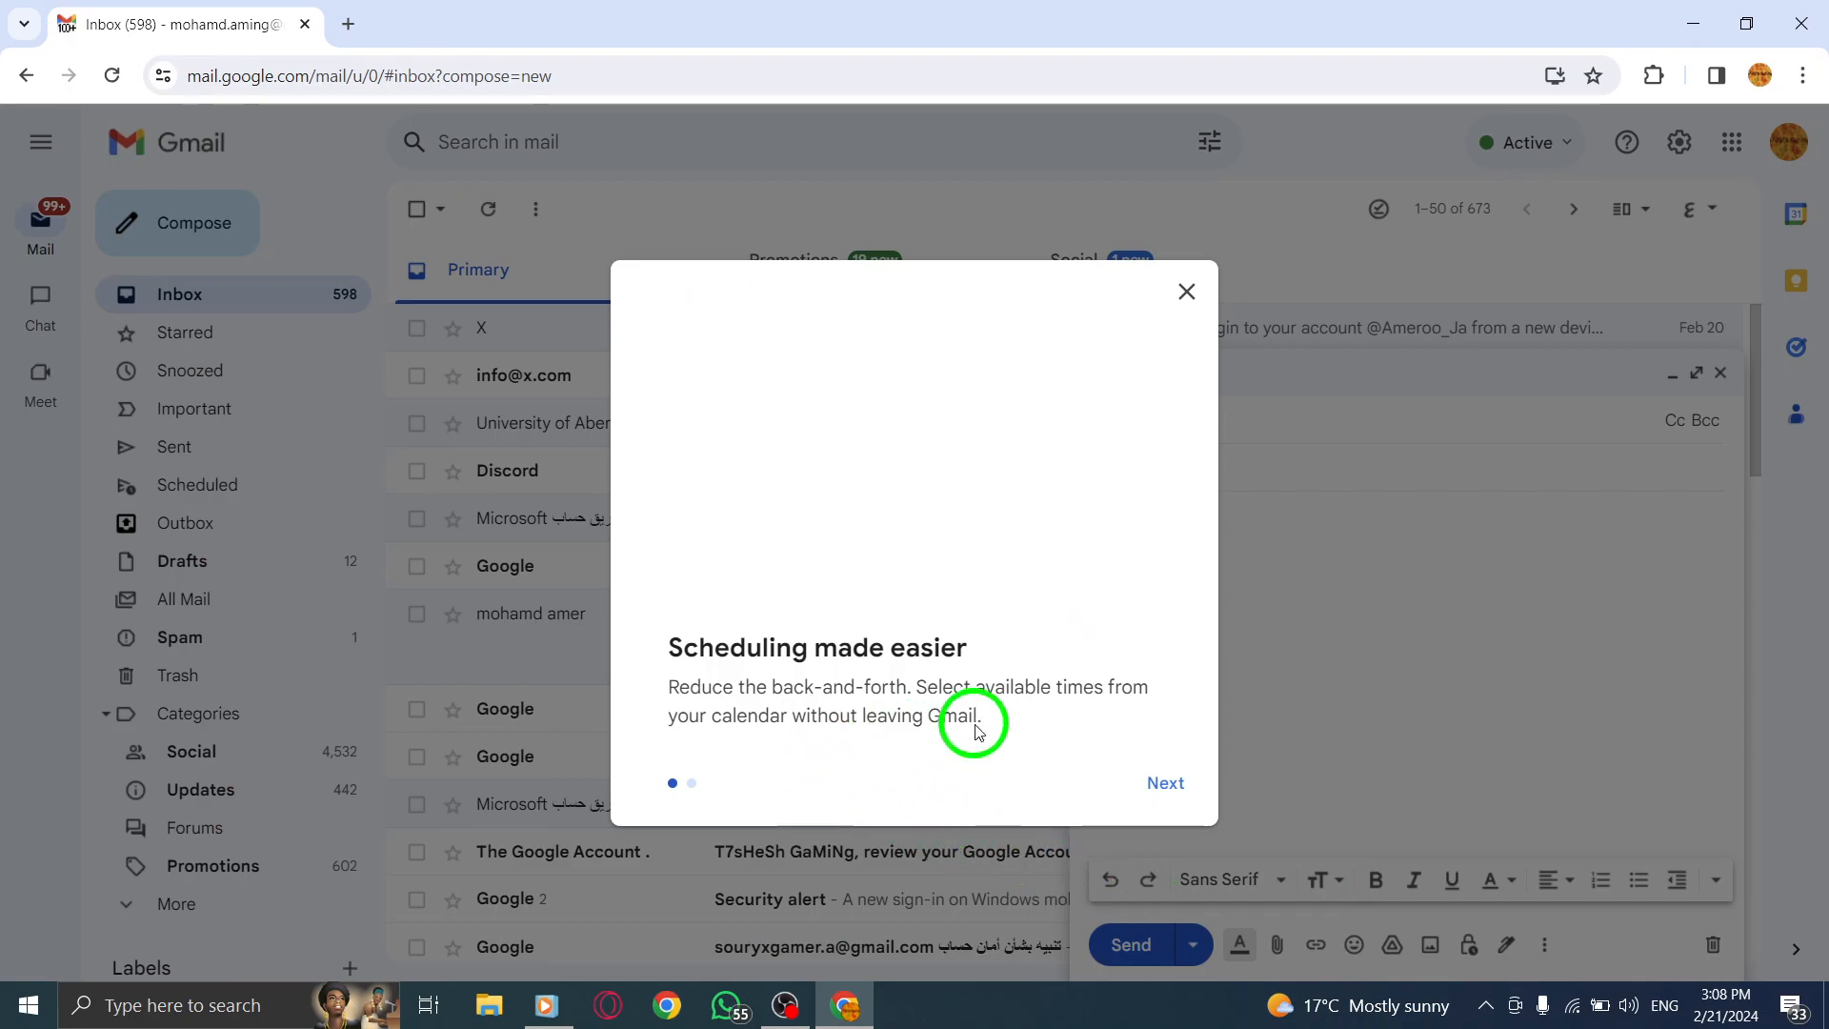
{"action": "left_click", "coordinate": [1162, 783]}
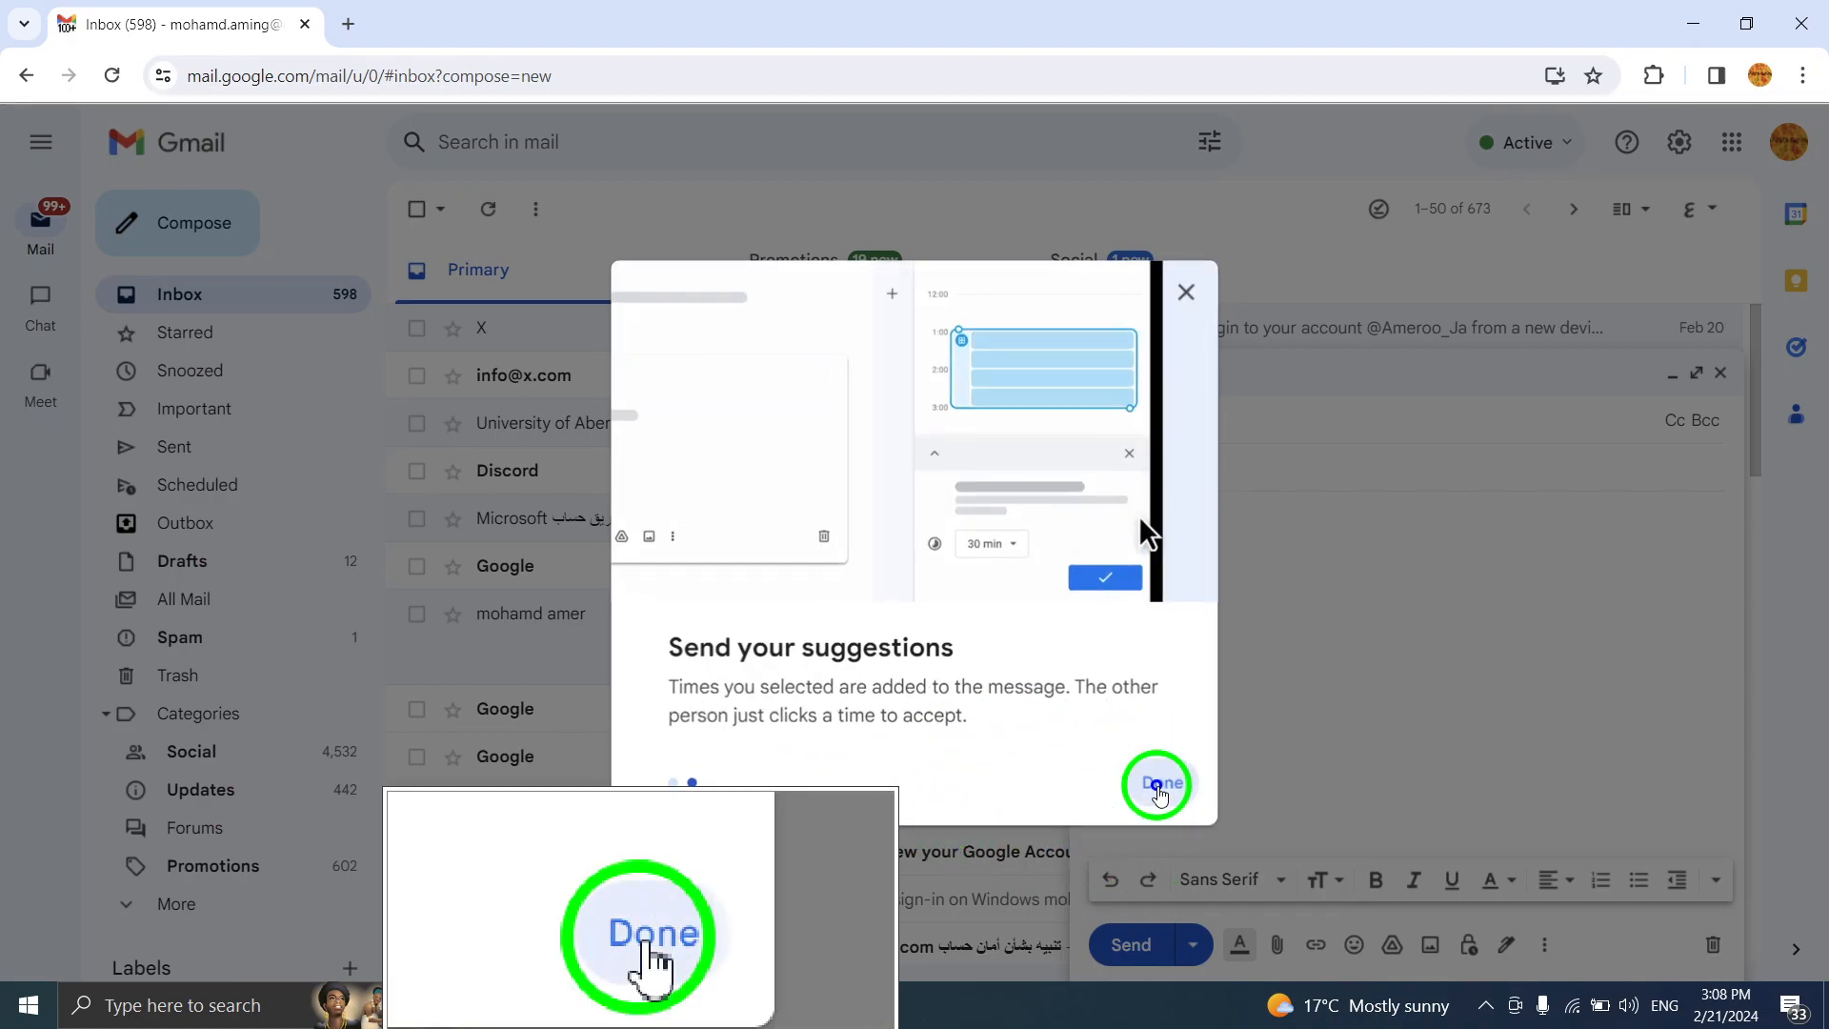
Step: Finish the intro, mark a free slot around 11 AM on Fri, Mar 8, then minimize Gmail
{"action": "left_click", "coordinate": [1155, 783]}
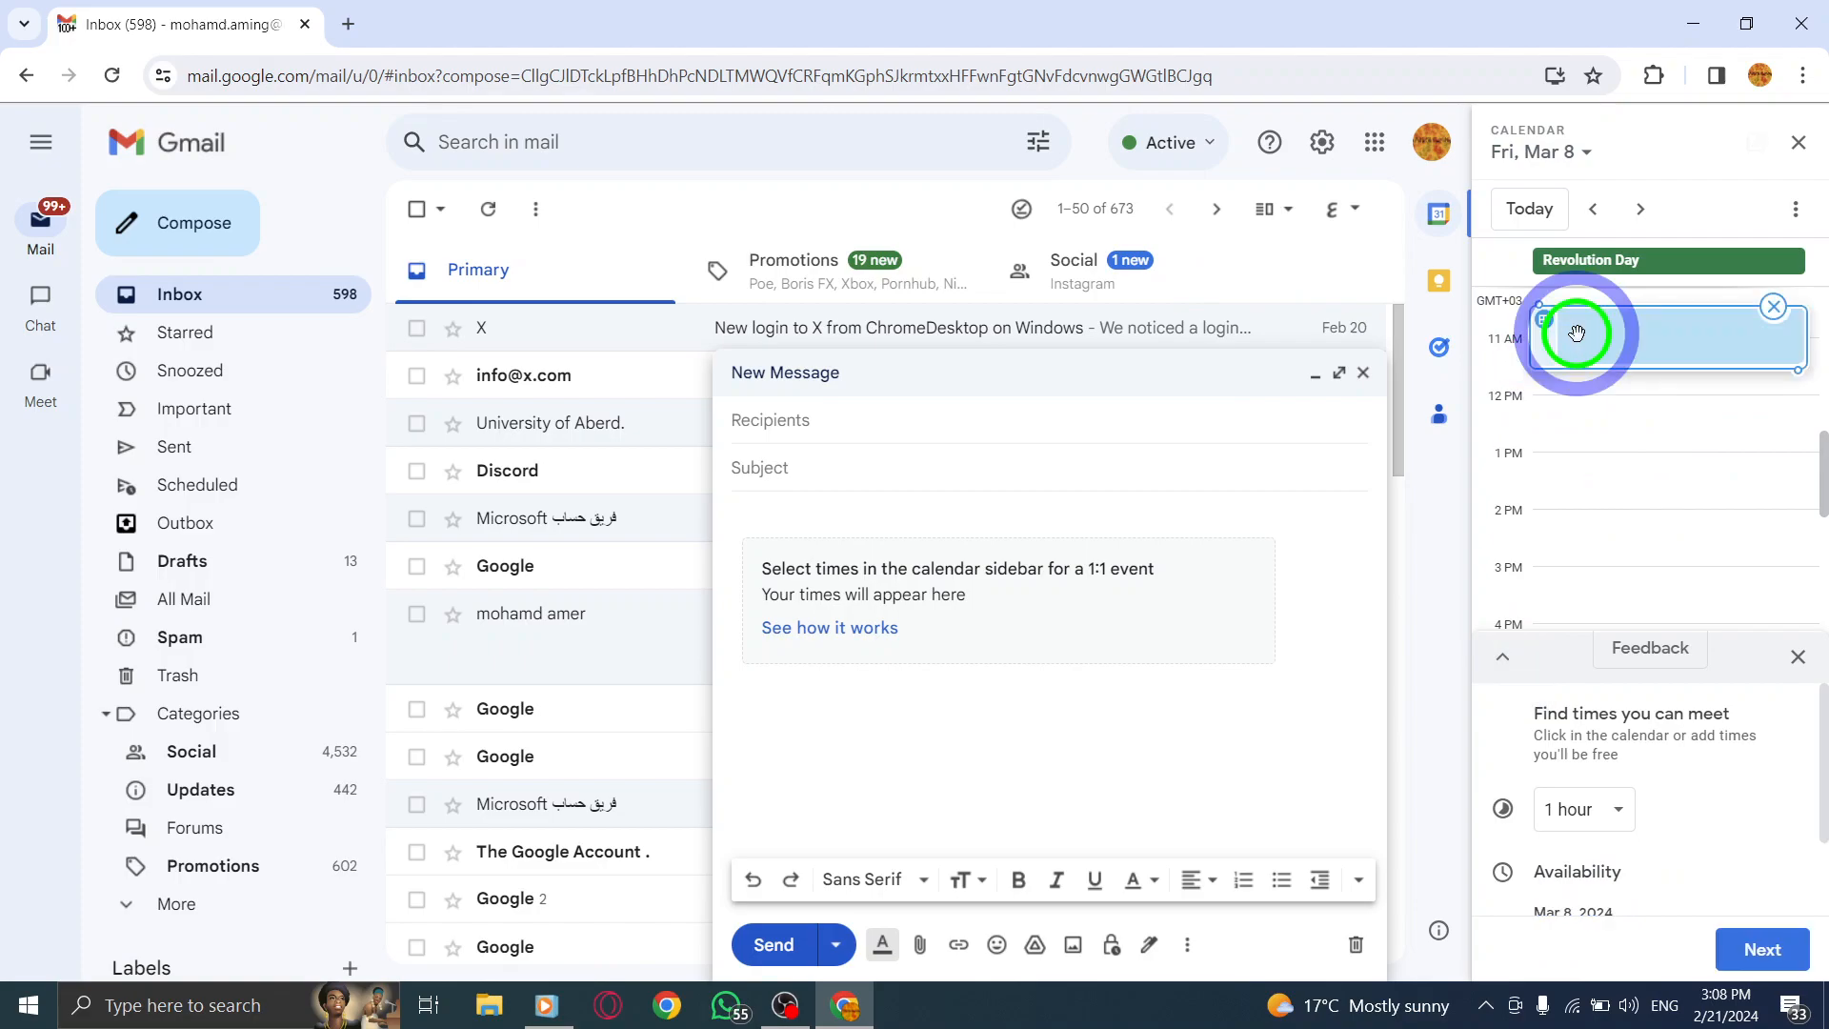
{"action": "left_click_drag", "start_coordinate": [1576, 334], "coordinate": [1653, 456]}
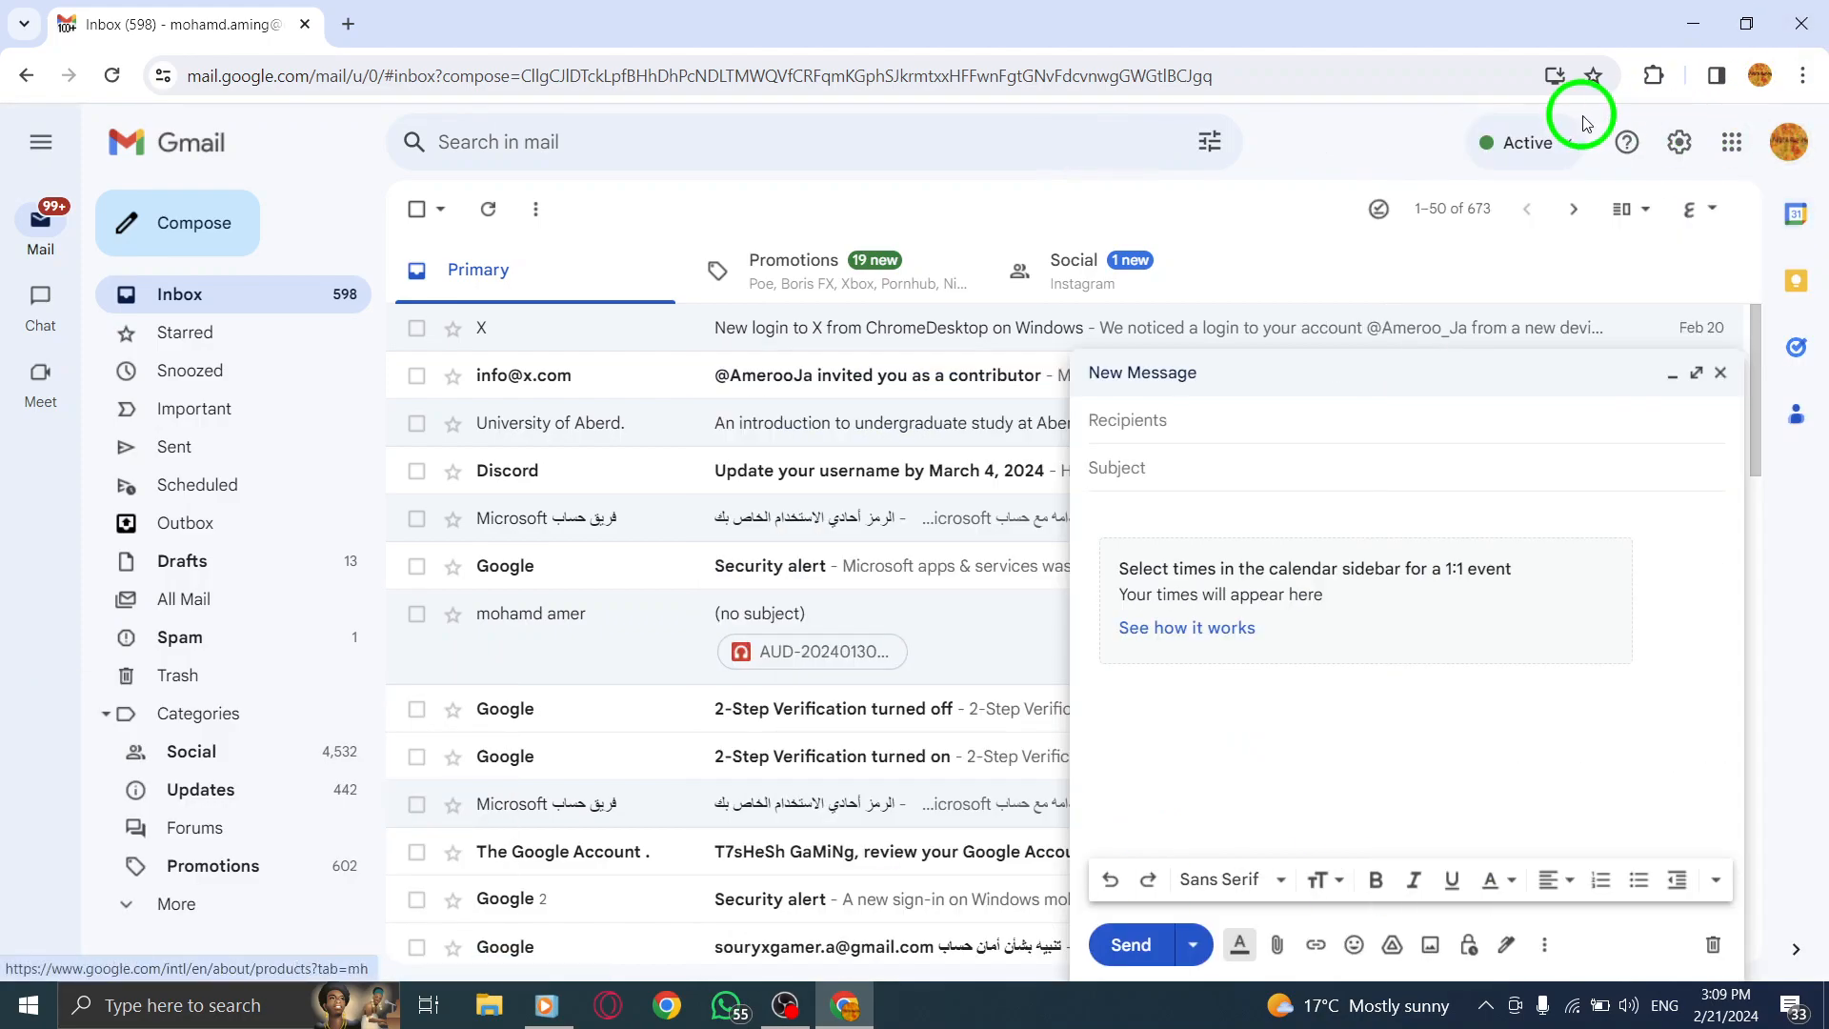
{"action": "left_click", "coordinate": [1691, 23]}
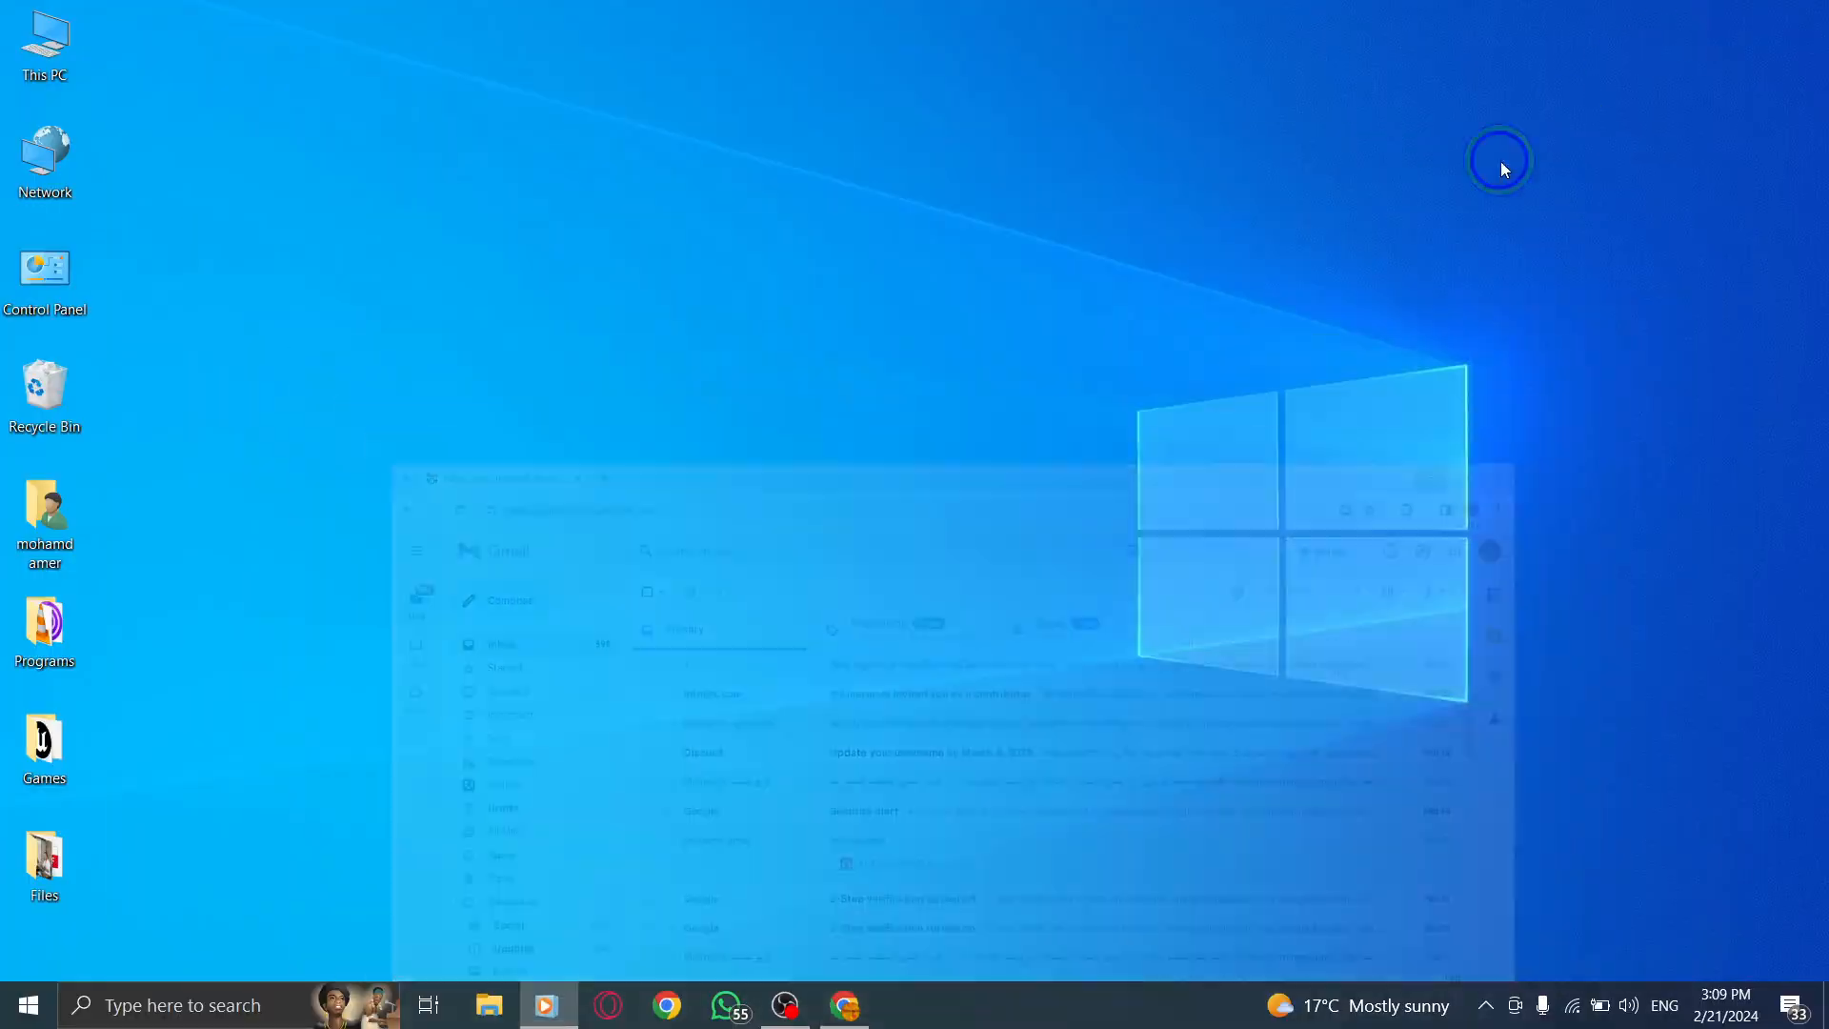